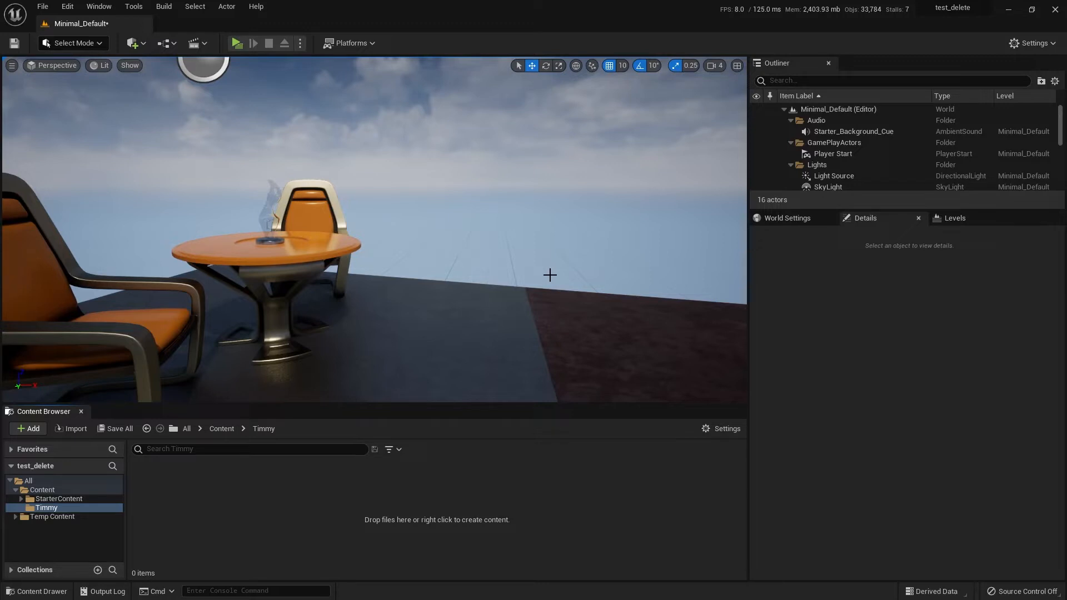
mouse_move(860, 442)
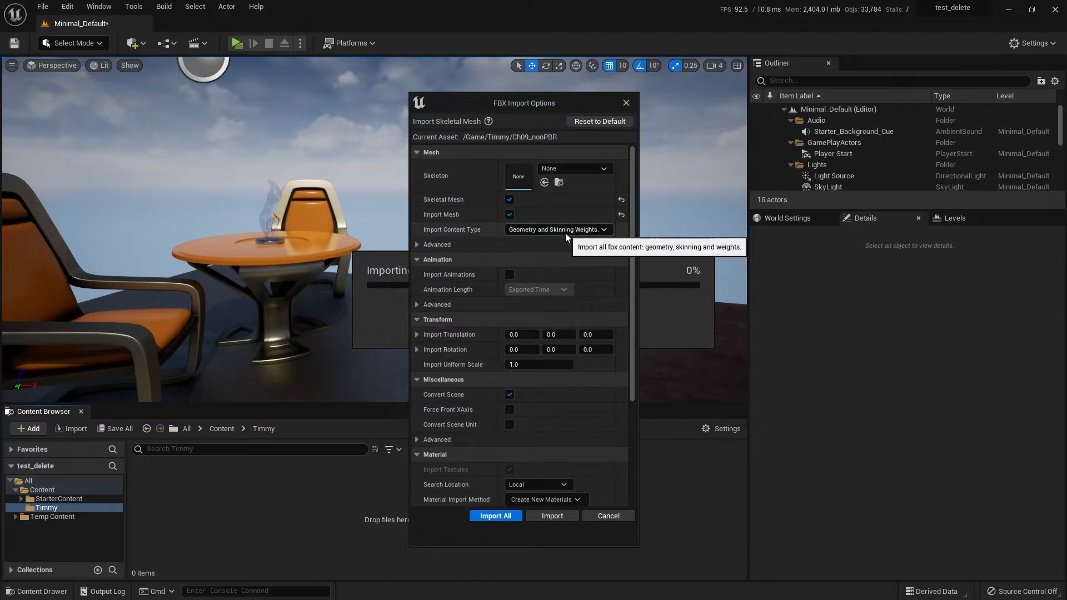
mouse_move(518, 140)
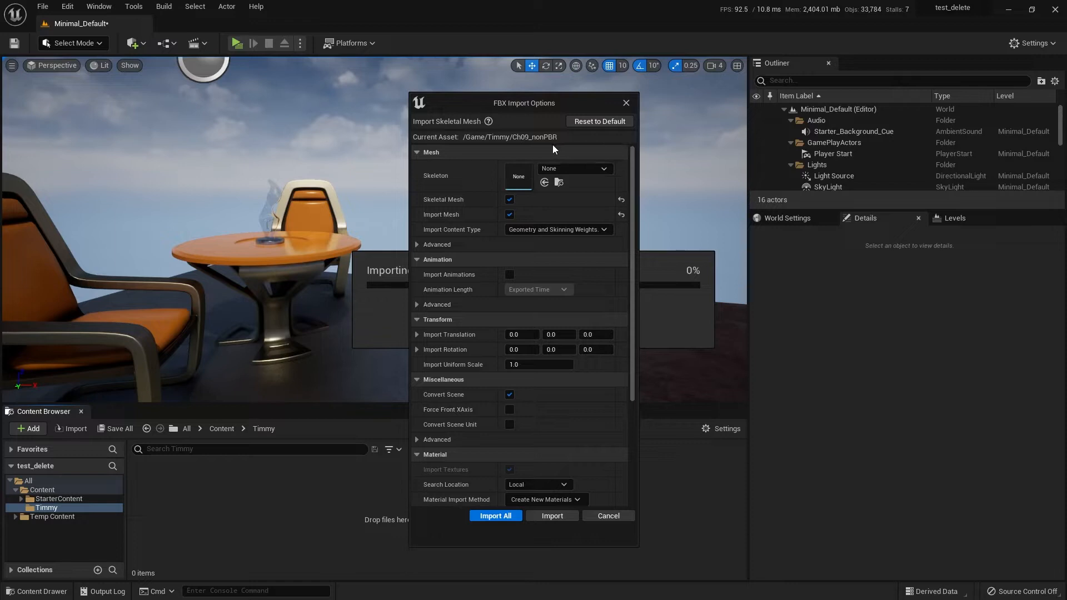
Import the Ch09_nonPBR character FBX into the Timmy folder with Import All.
click(495, 515)
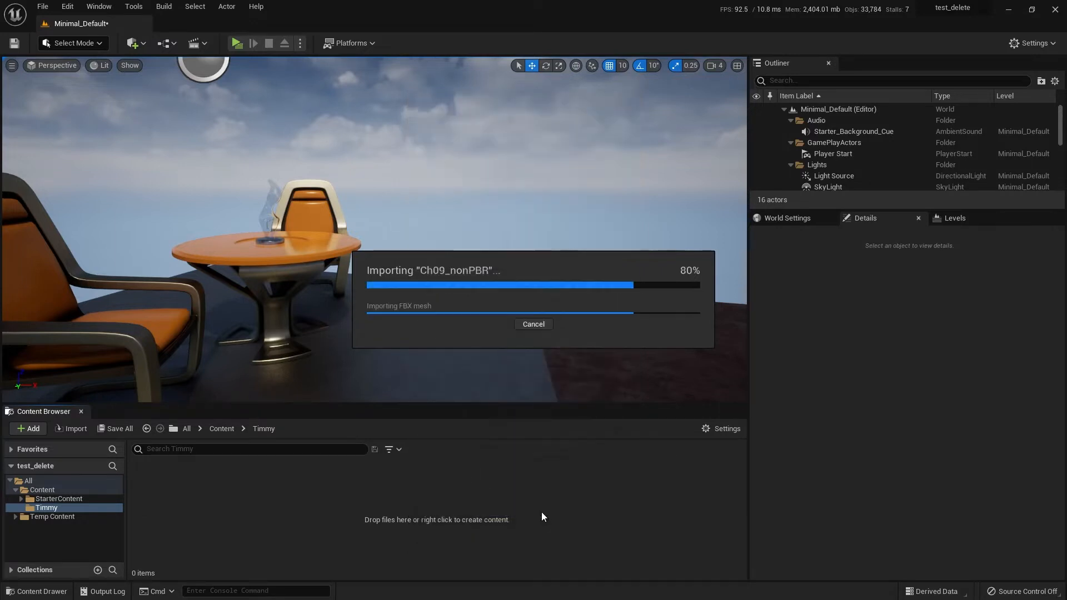
mouse_move(539, 513)
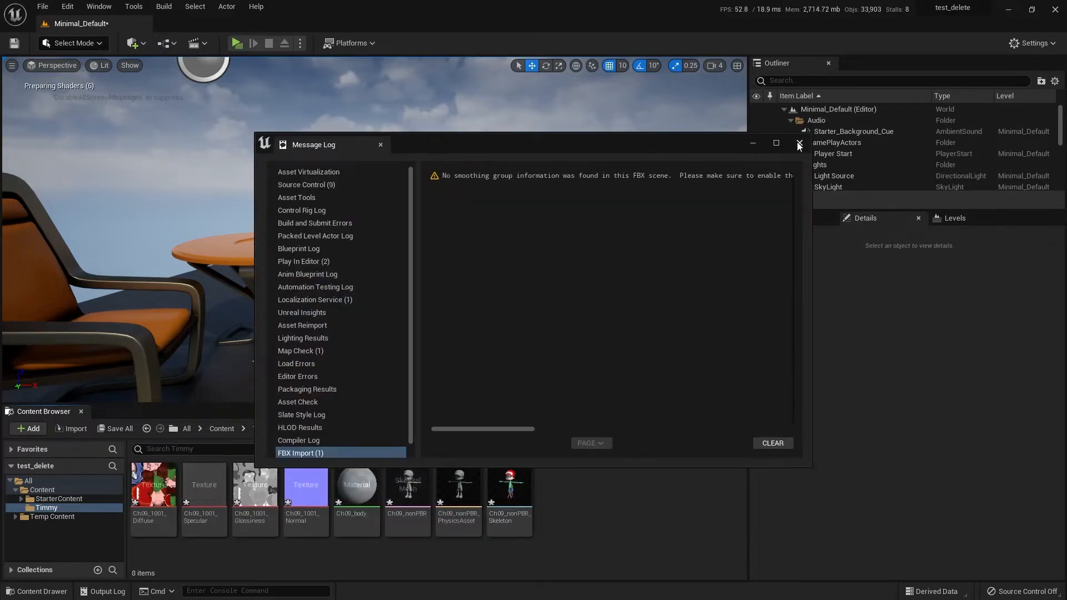
Close the import Message Log and bring up actions for the Ch09_body material.
click(798, 144)
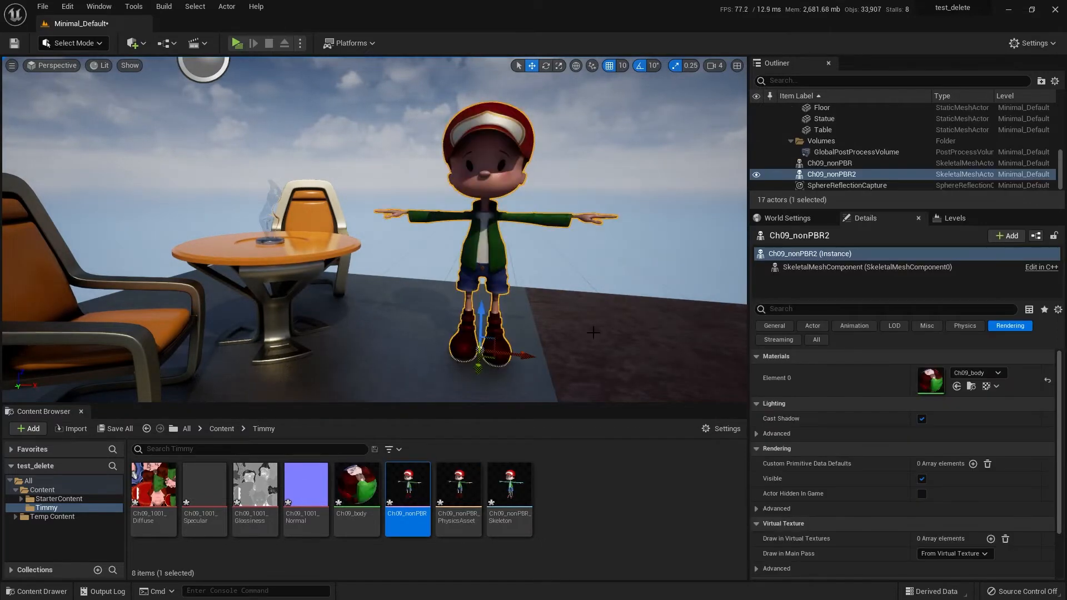
mouse_move(355, 486)
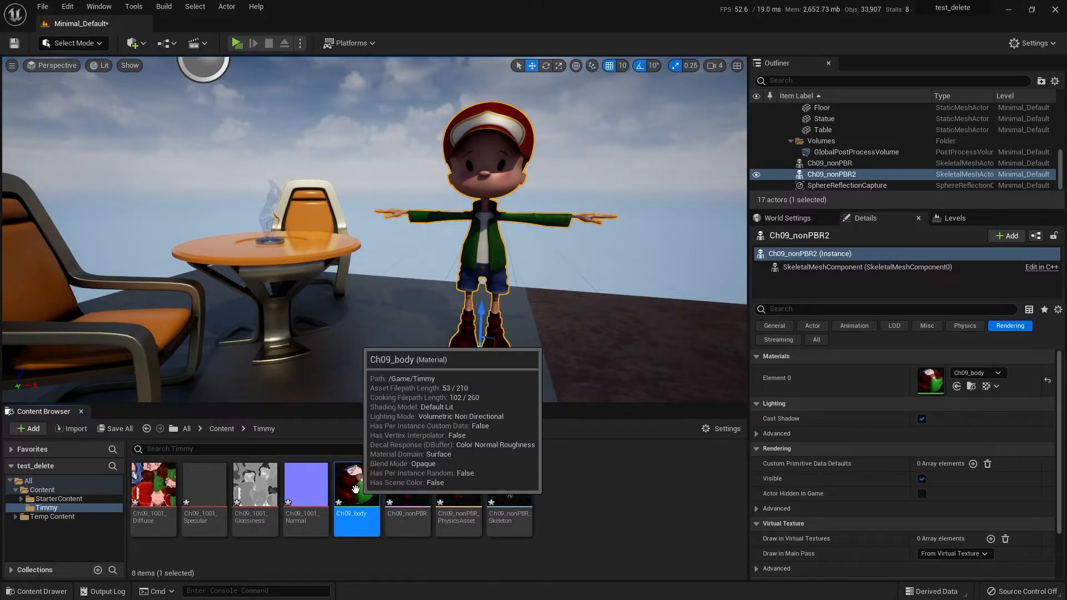
right_click(355, 483)
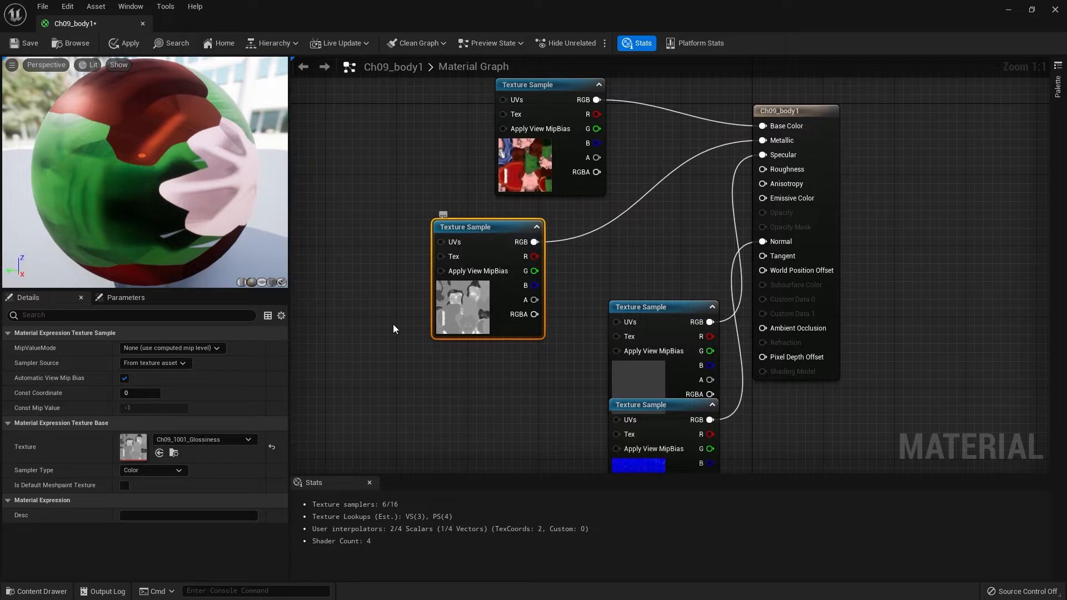
mouse_move(767, 149)
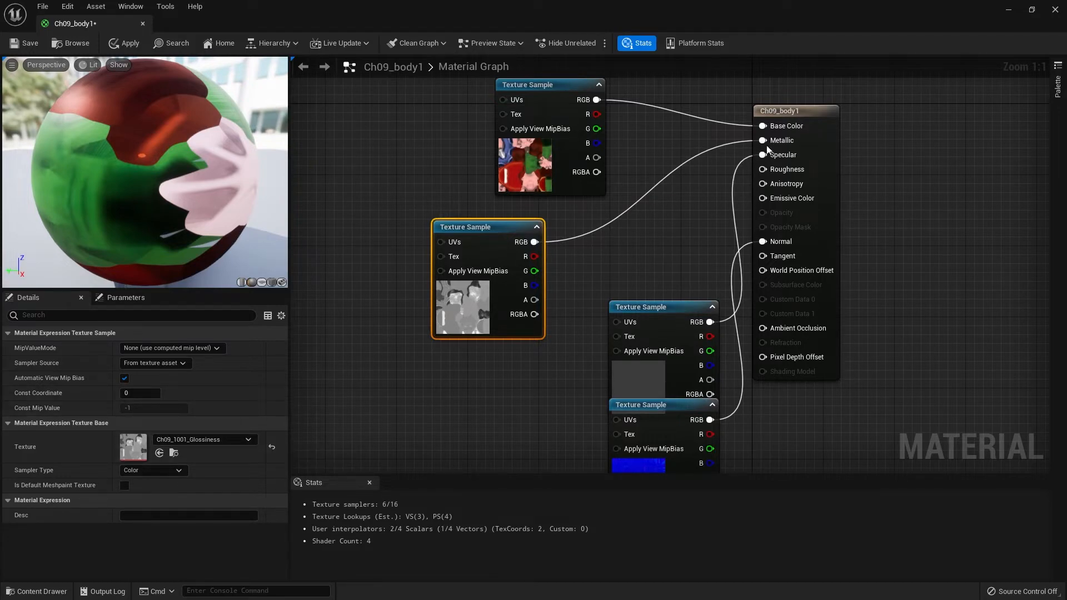
mouse_move(787, 169)
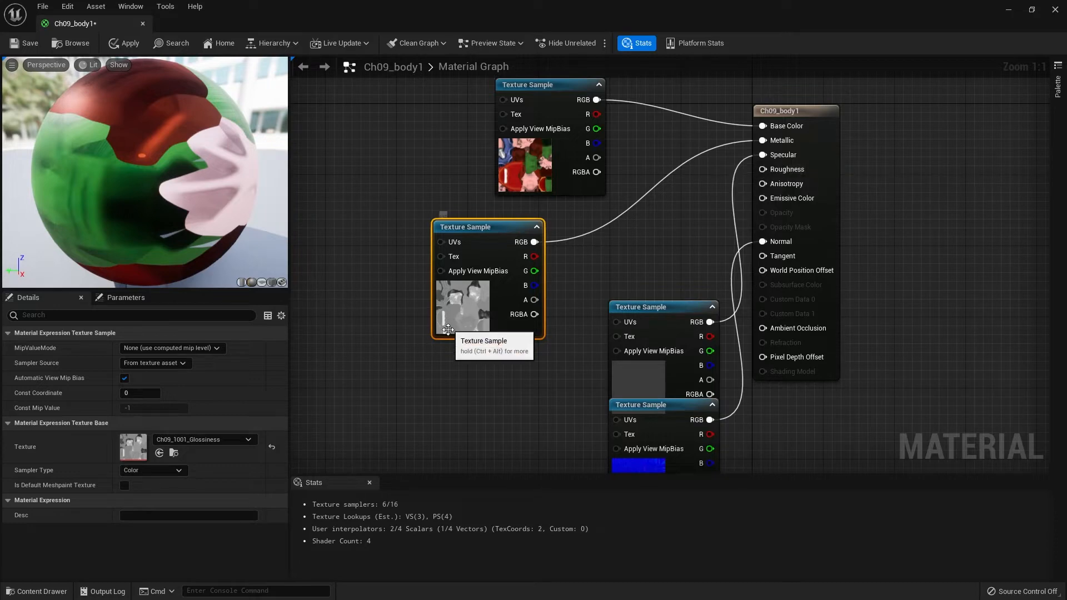
mouse_move(443, 320)
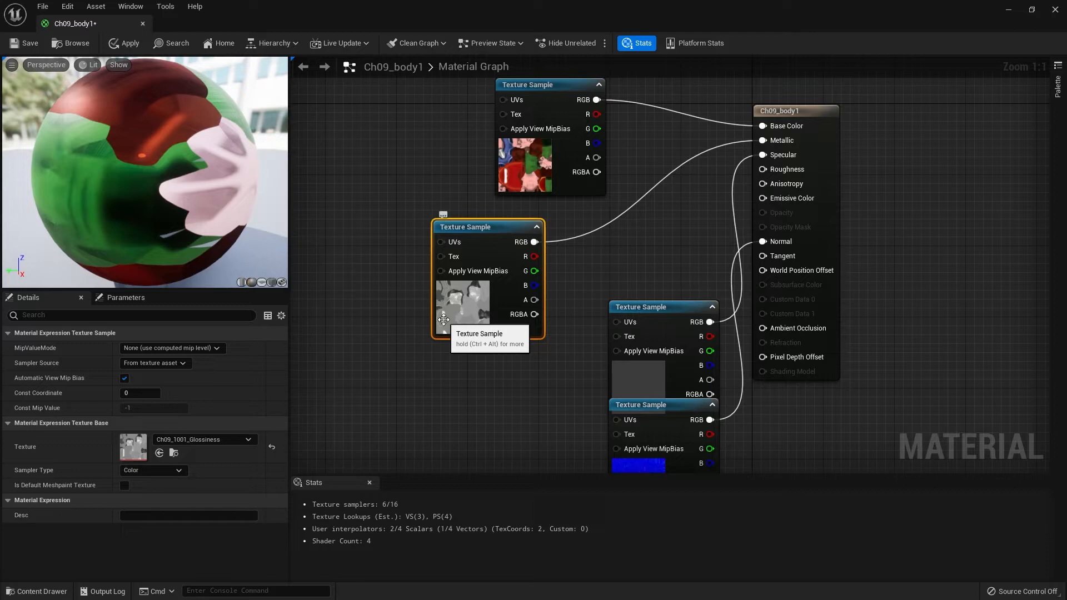
mouse_move(785, 169)
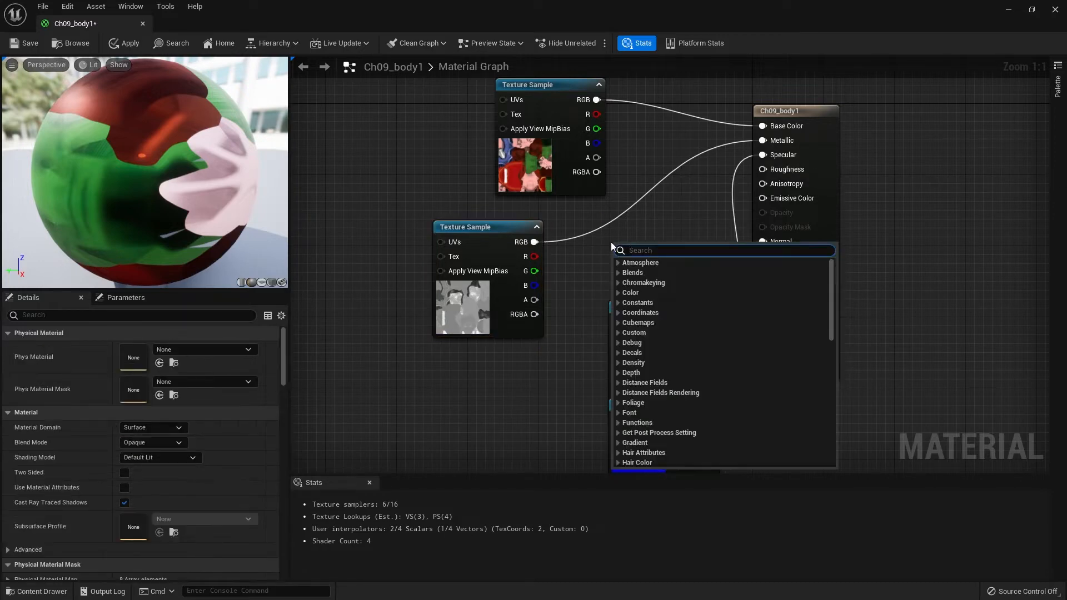
Add a OneMinus node between Glossiness and Roughness, leaving Metallic disconnected.
text(one)
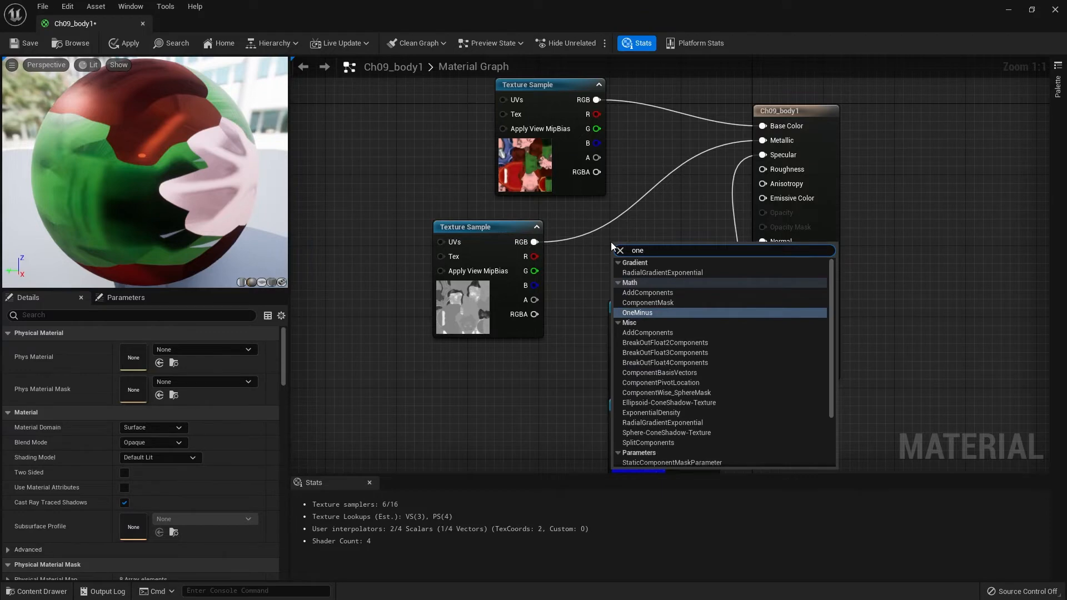
click(637, 313)
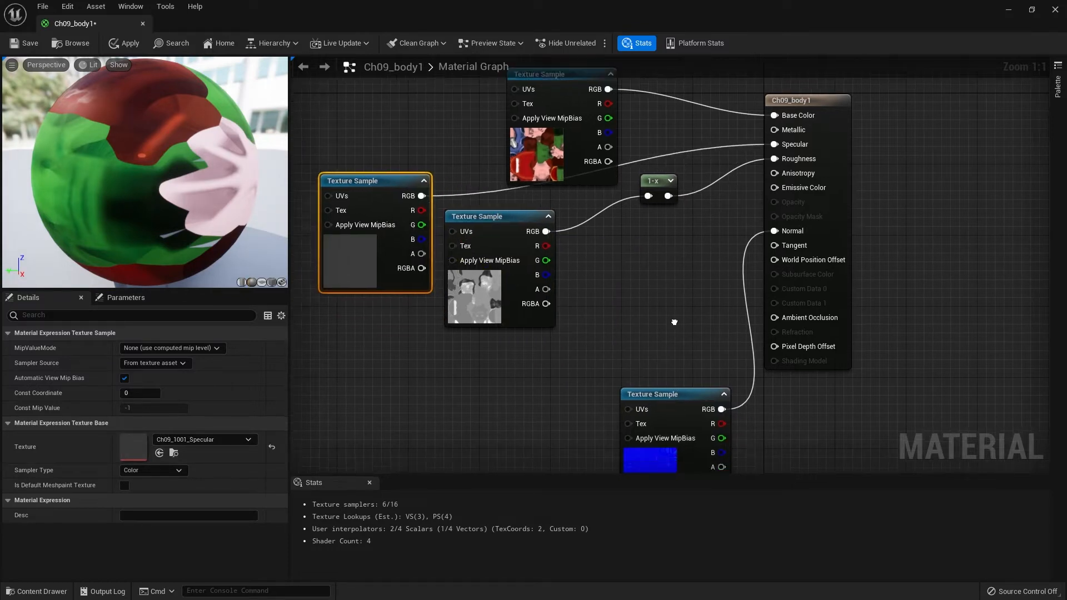
drag(673, 322, 739, 282)
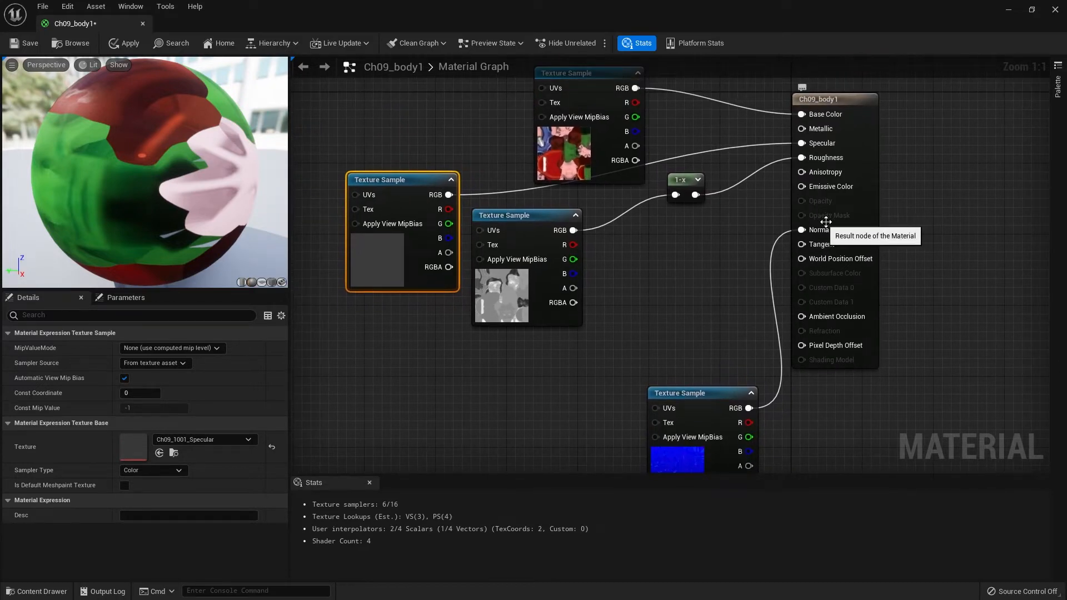
mouse_move(829, 215)
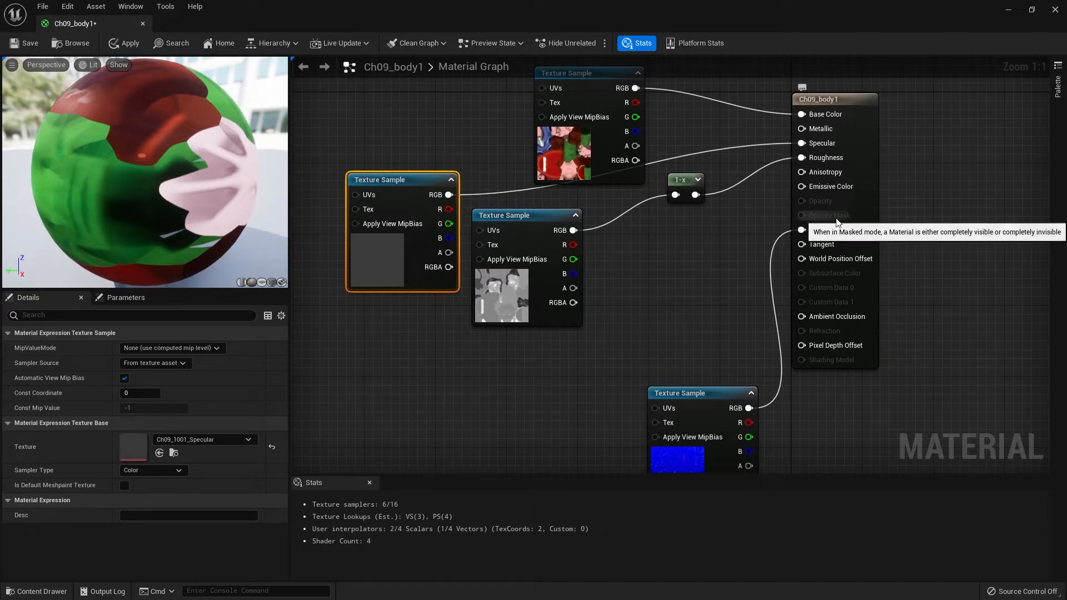
Switch the Ch09_body1 material's Blend Mode from Opaque to Masked.
click(819, 99)
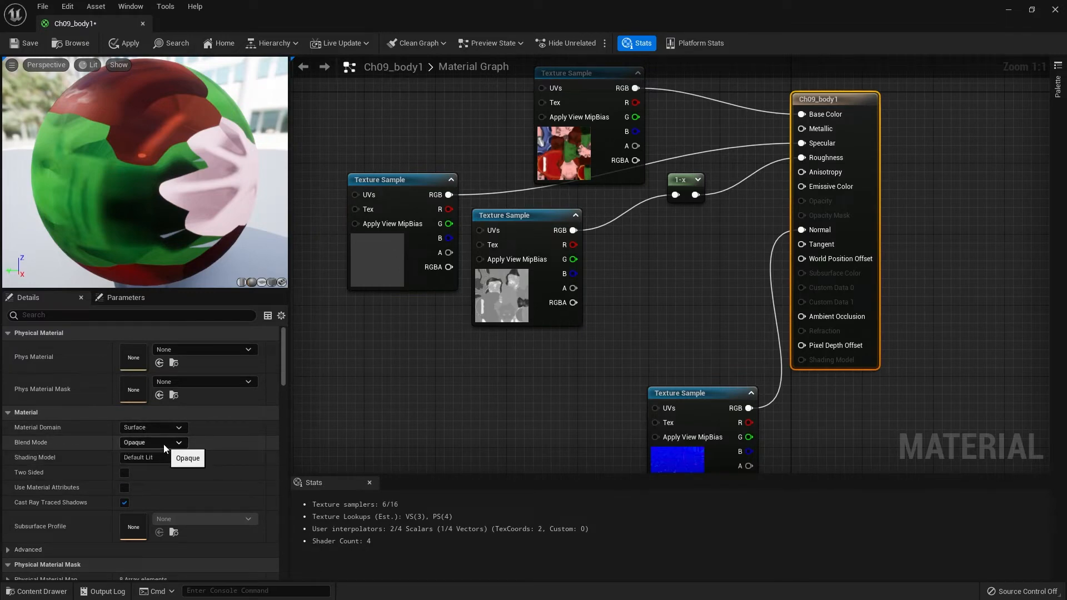
click(152, 442)
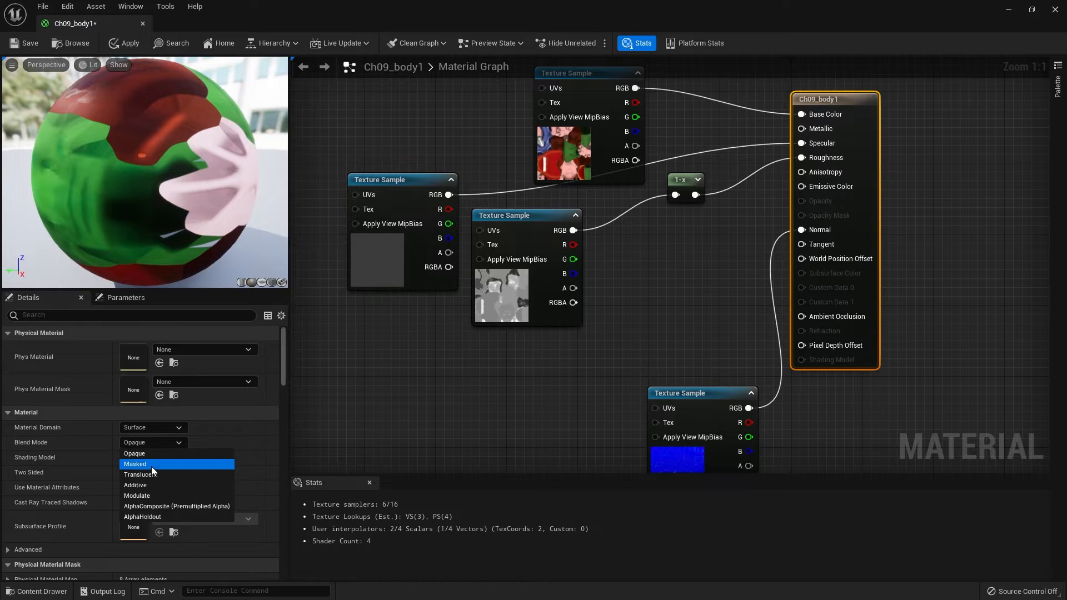
click(135, 464)
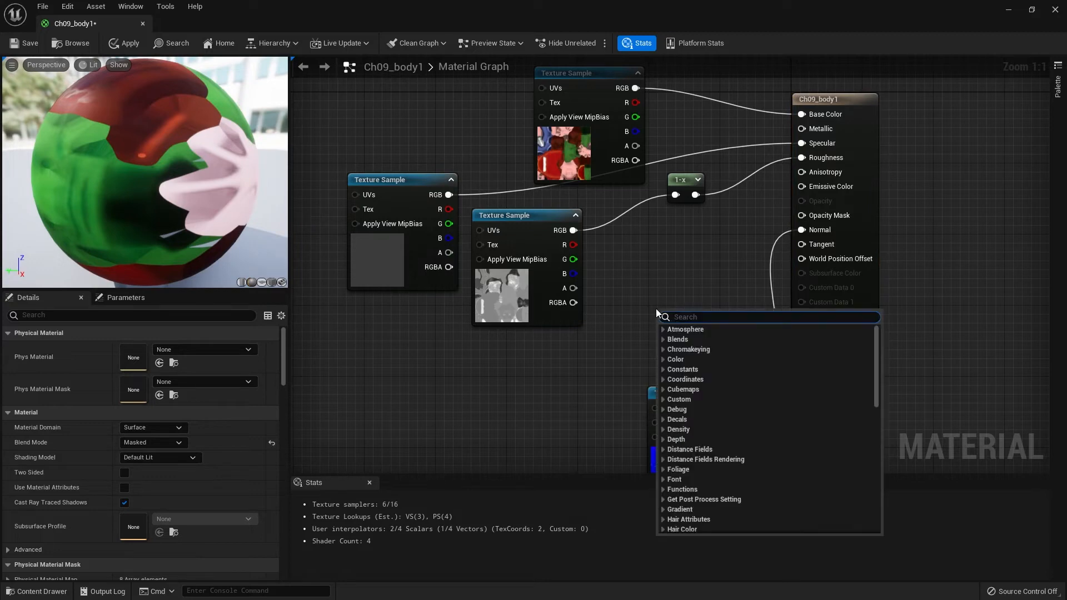
Add a DitherTemporalAA node and connect its Result to Opacity Mask.
text(dith)
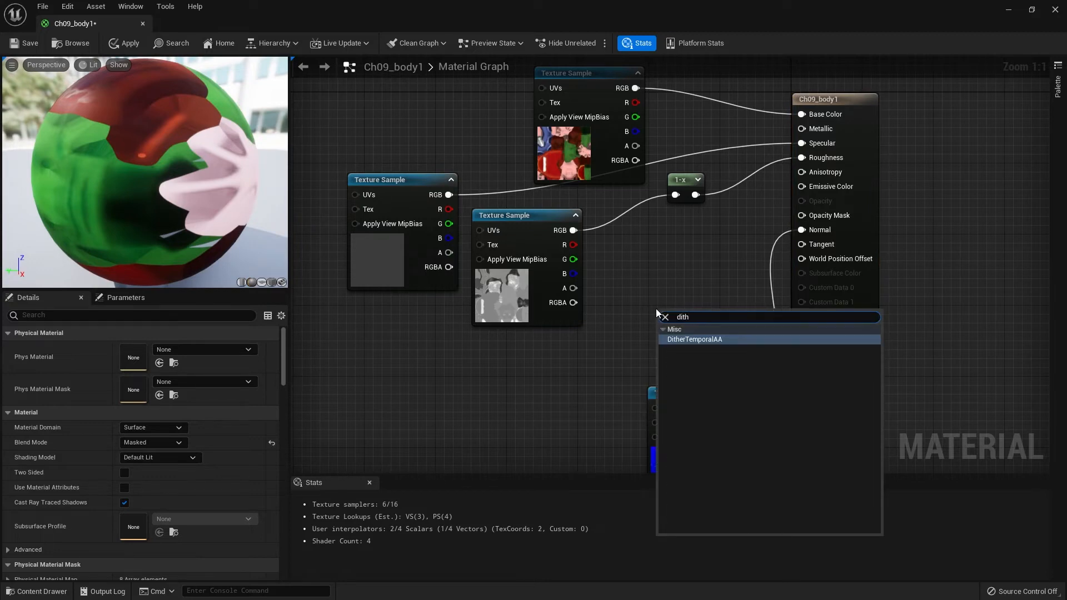
click(695, 339)
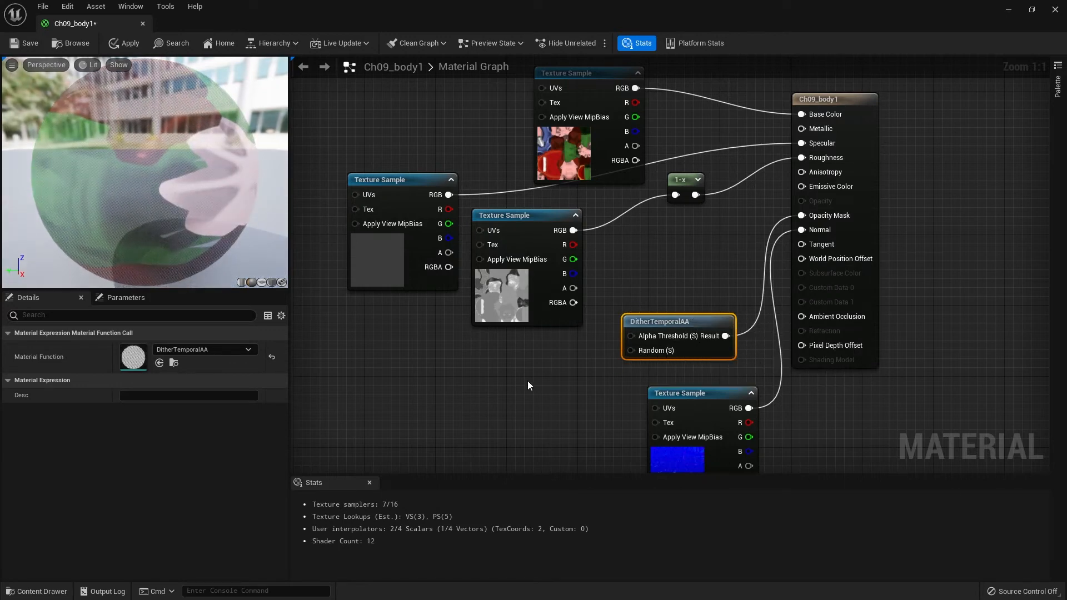
Promote the dither's Alpha Threshold to a parameter named Fade with default 1.0.
right_click(676, 334)
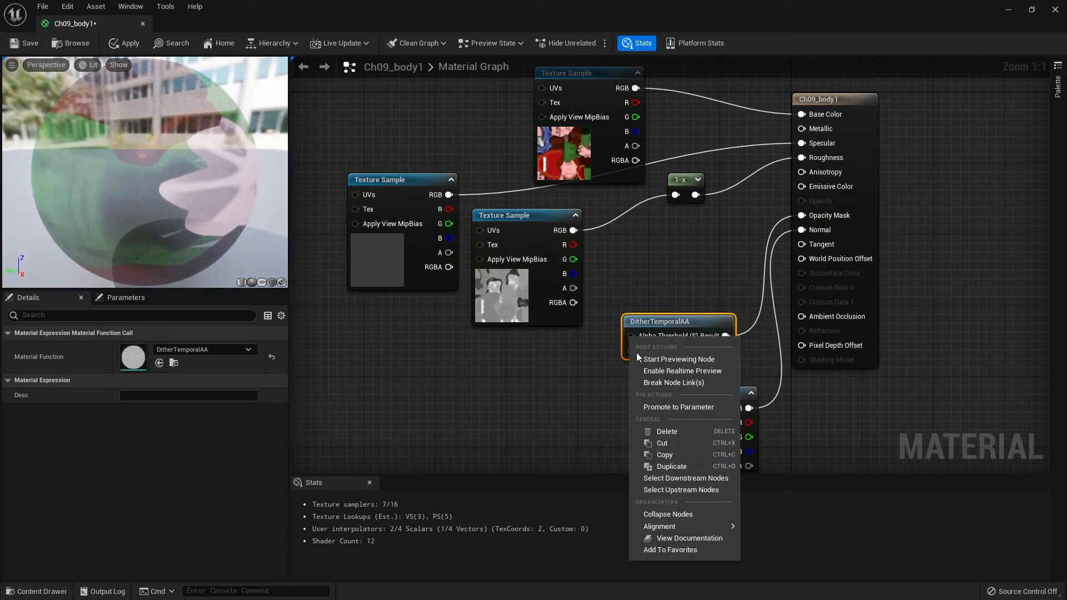
mouse_move(653, 406)
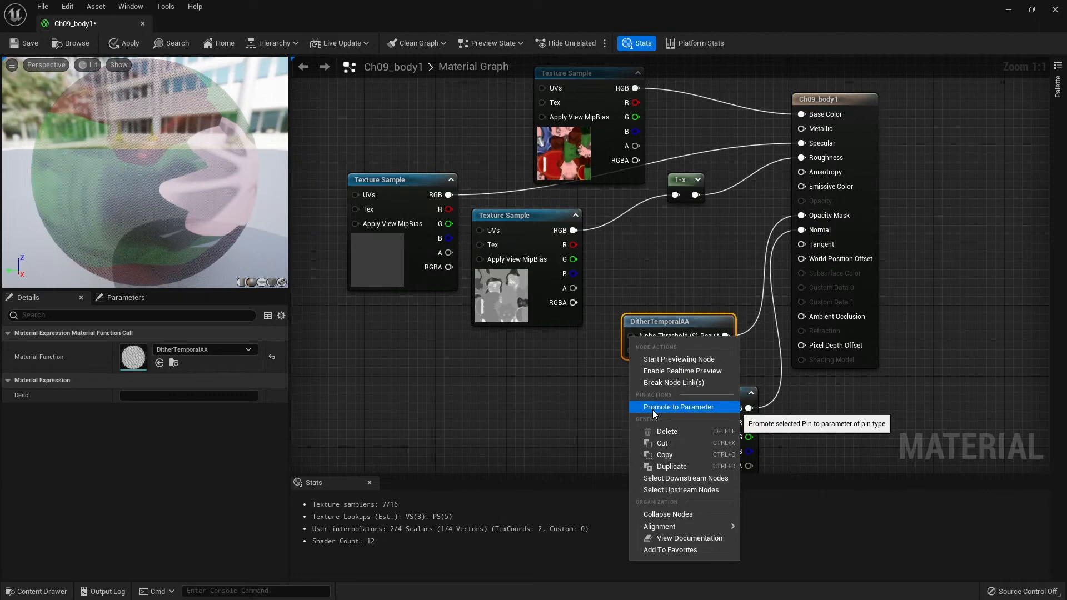
click(678, 406)
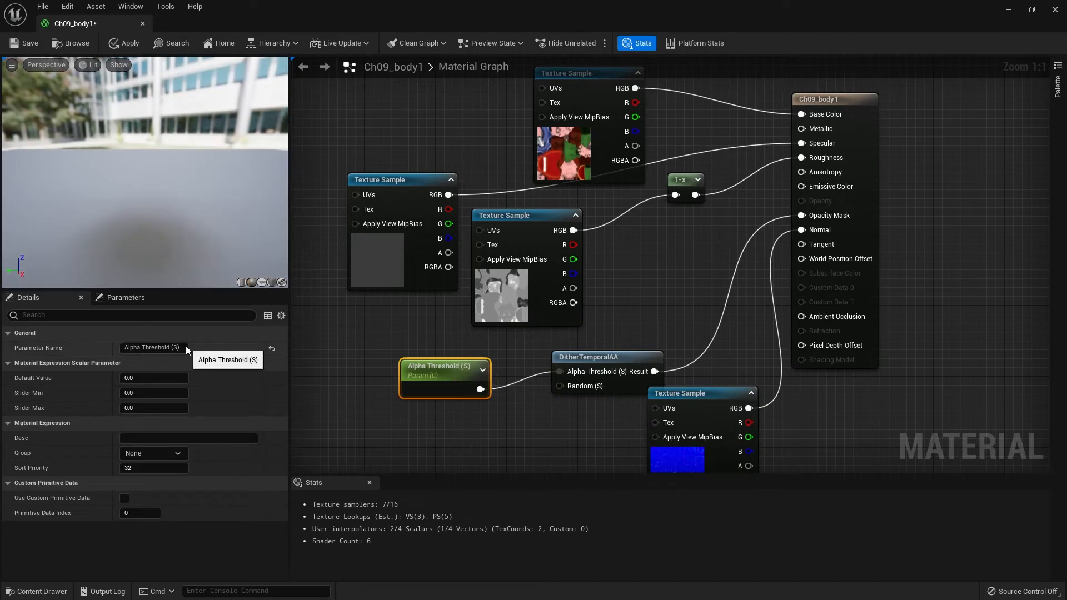
click(153, 348)
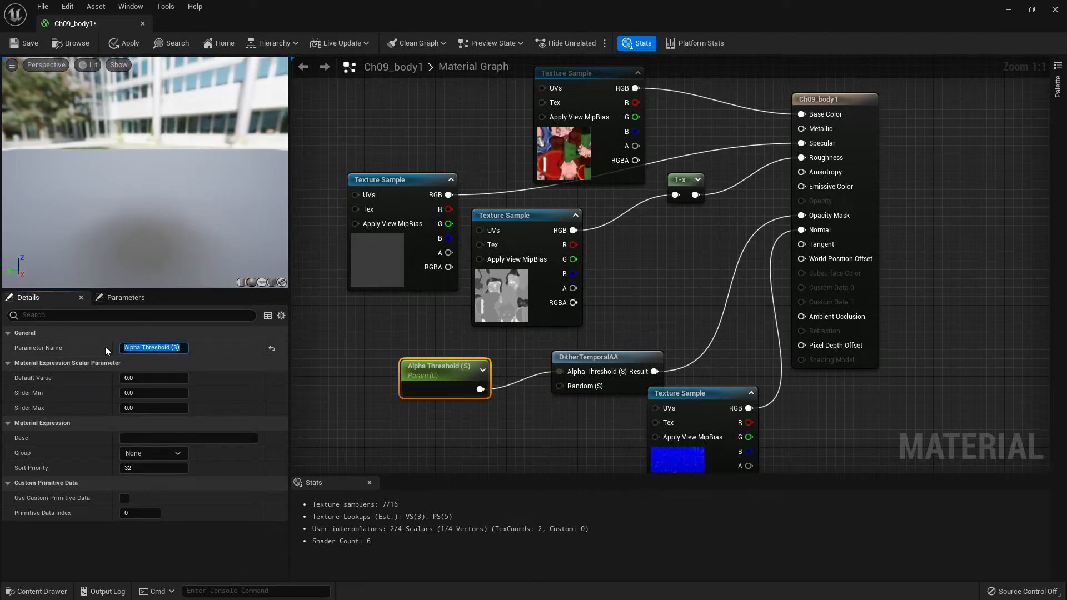
text(Fade)
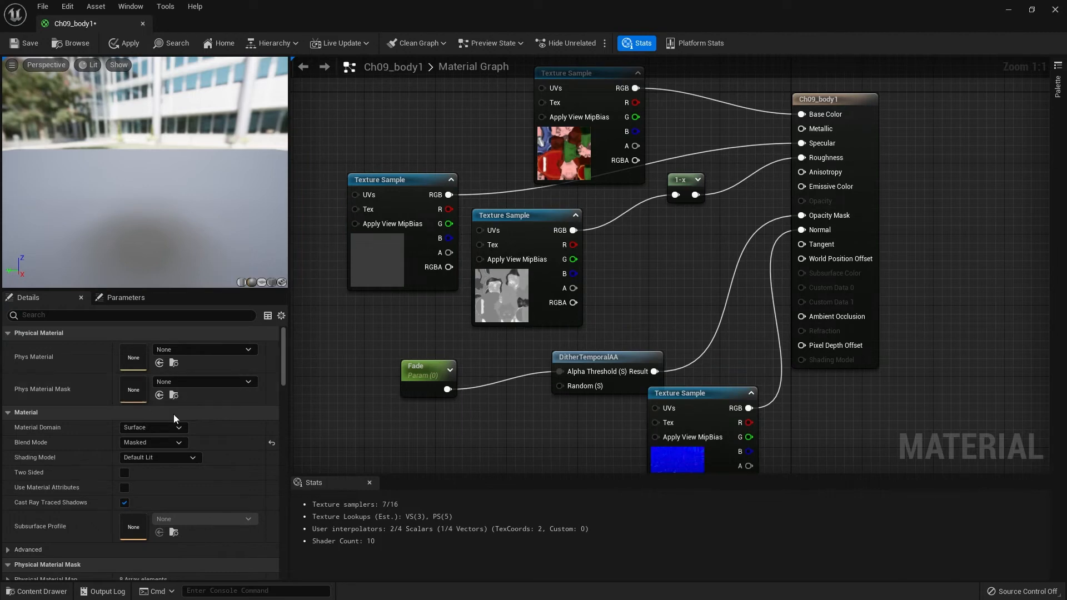
click(422, 370)
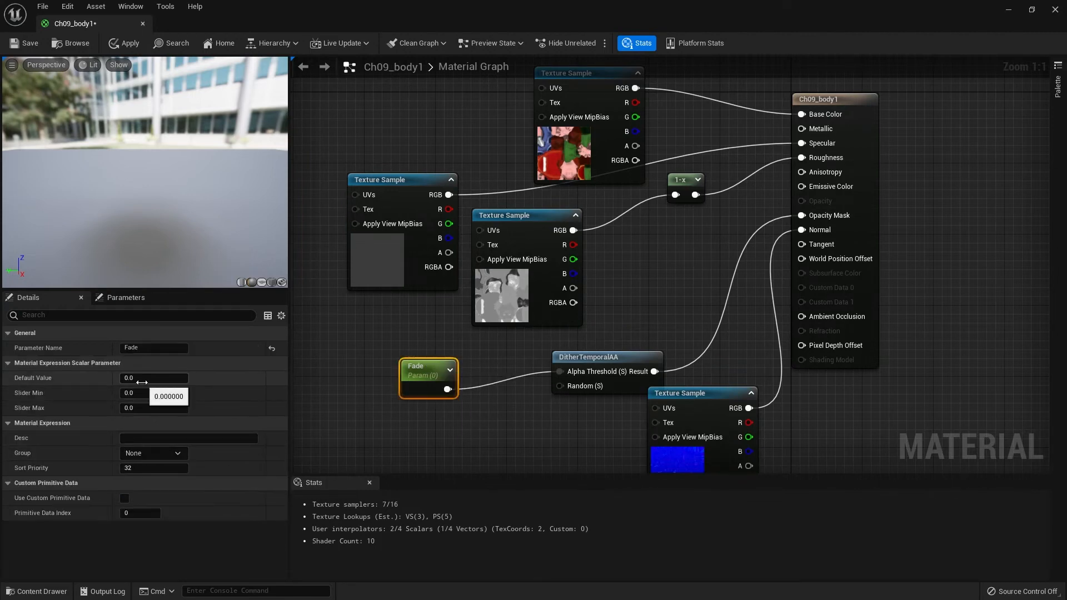
text(1.0)
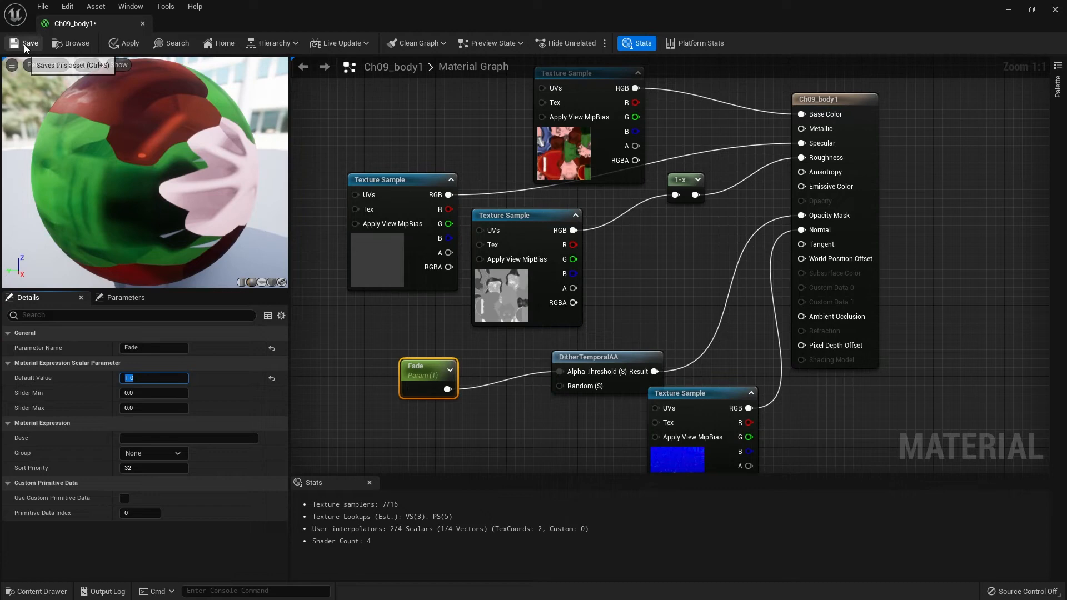
Save the Ch09_body1 material asset.
click(25, 42)
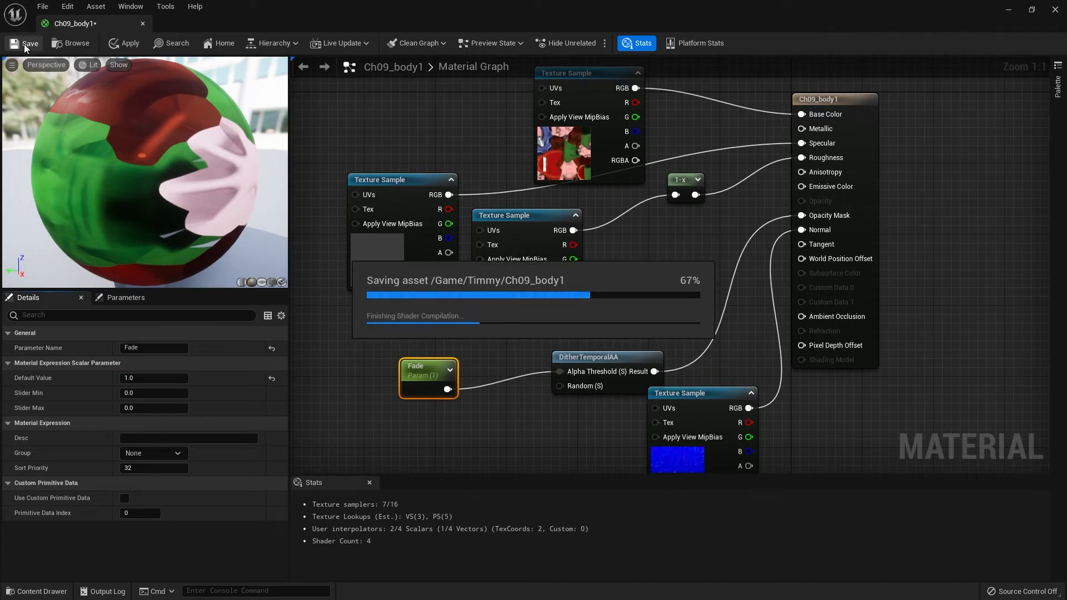
click(30, 43)
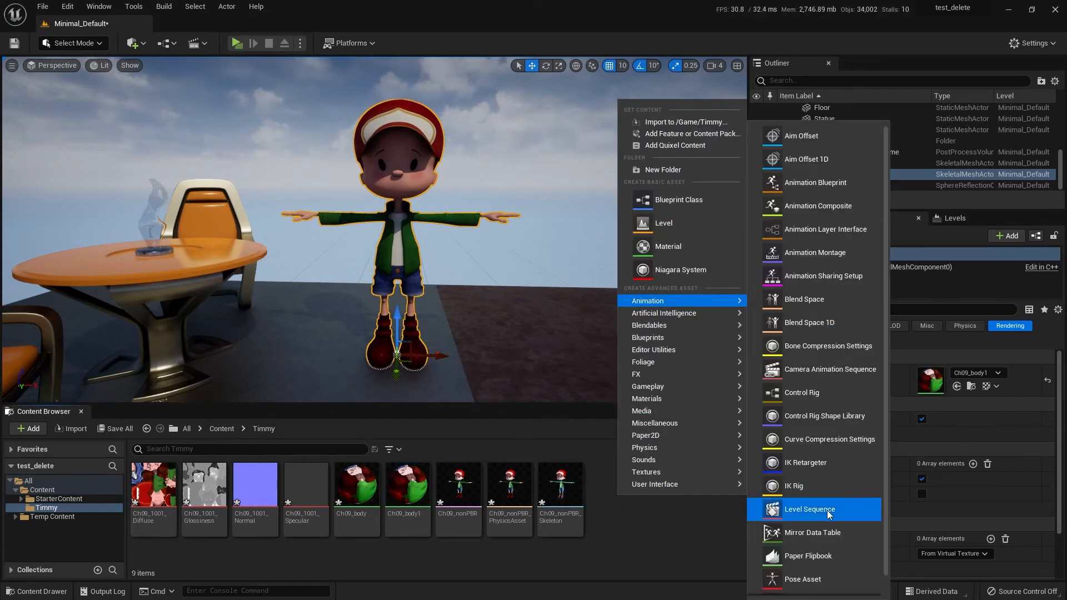
Create NewLevelSequence and add the Ch09_nonPBR2 actor as a track.
click(809, 509)
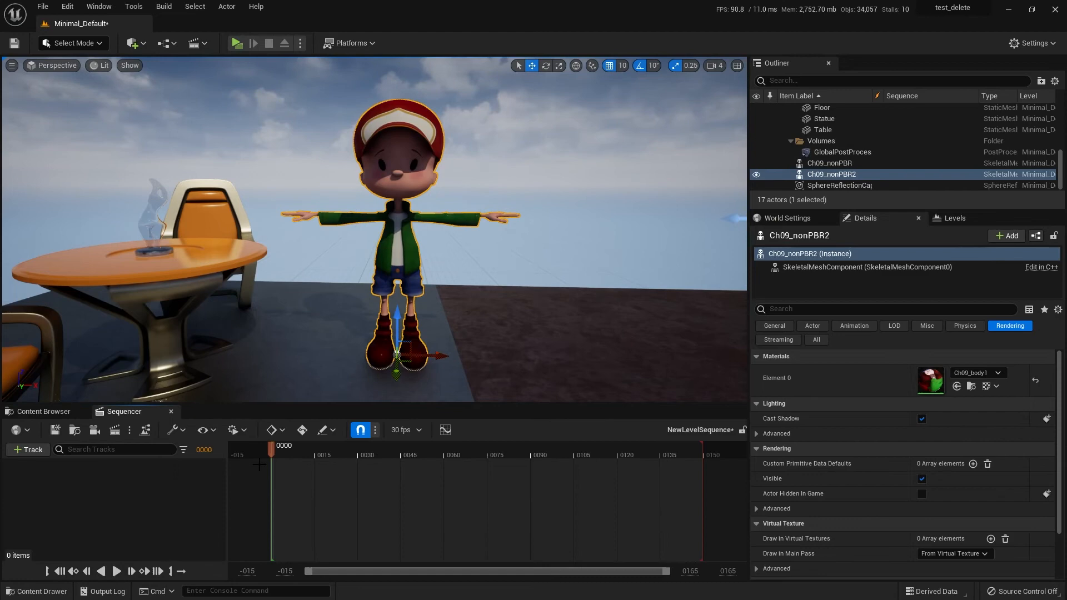
click(27, 449)
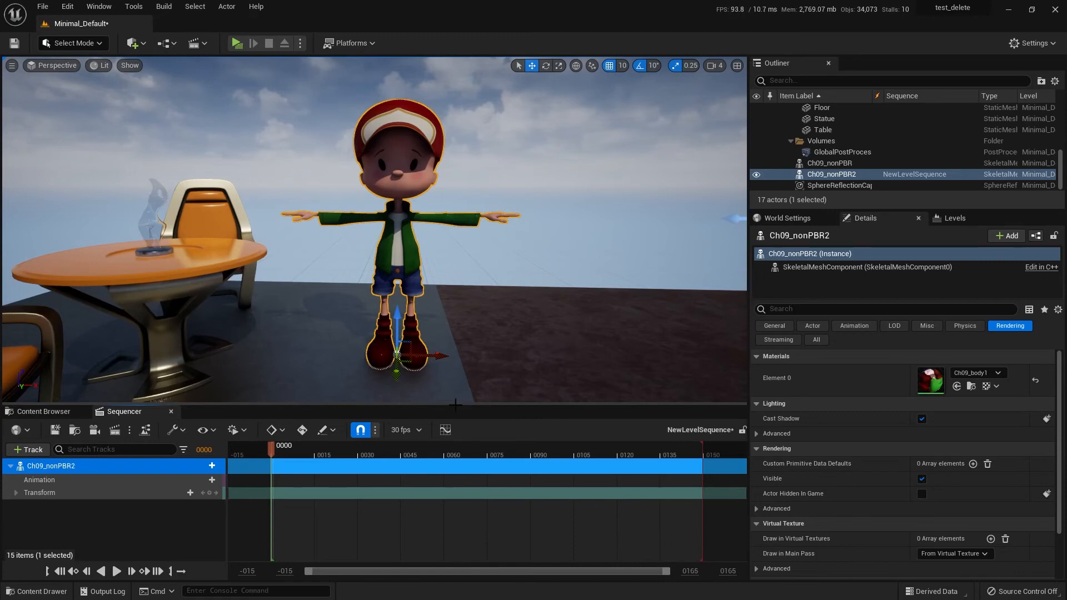
mouse_move(122, 469)
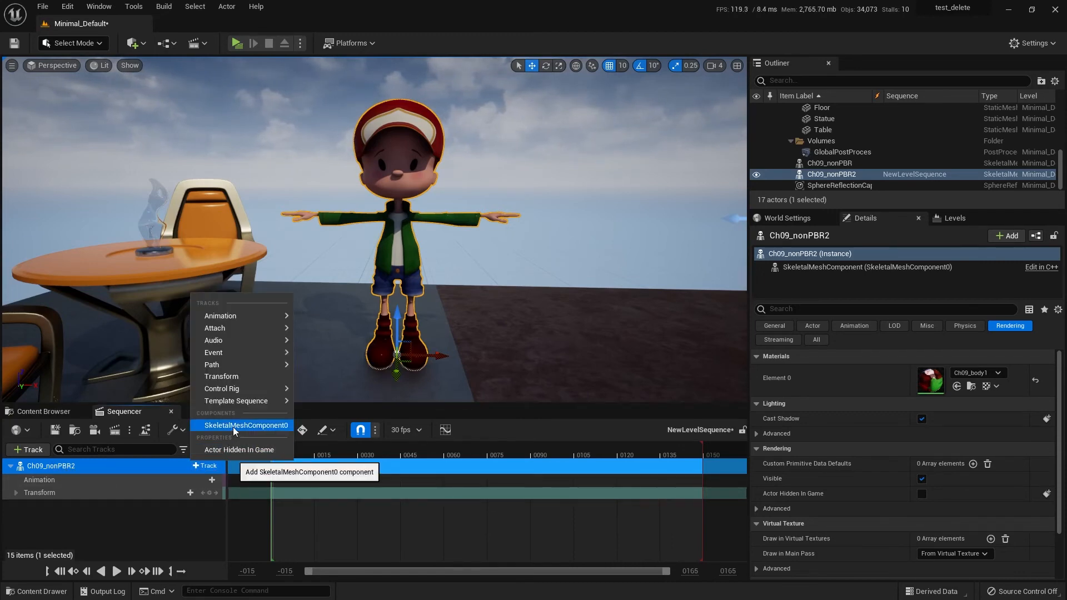
Key Material Element 0's Fade parameter at frames 0 and 45, then scrub to frame 11.
click(245, 424)
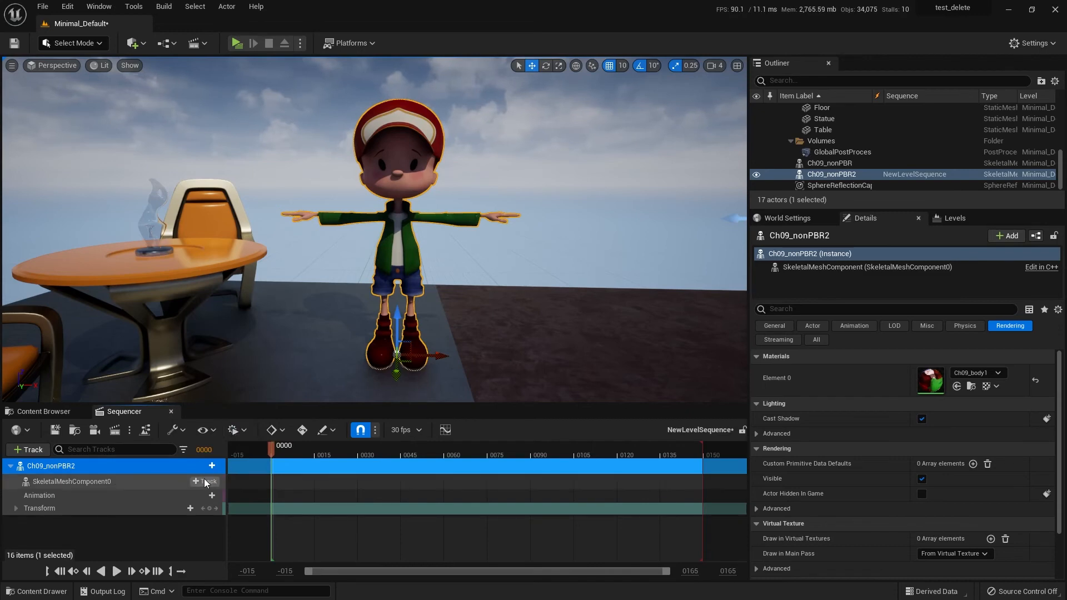
click(207, 481)
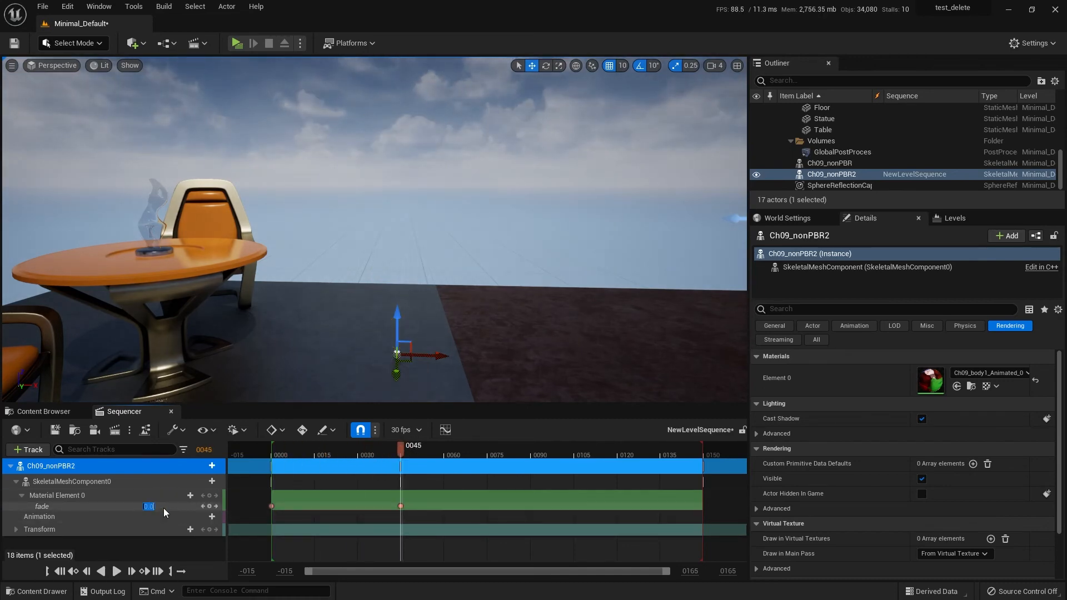
click(303, 454)
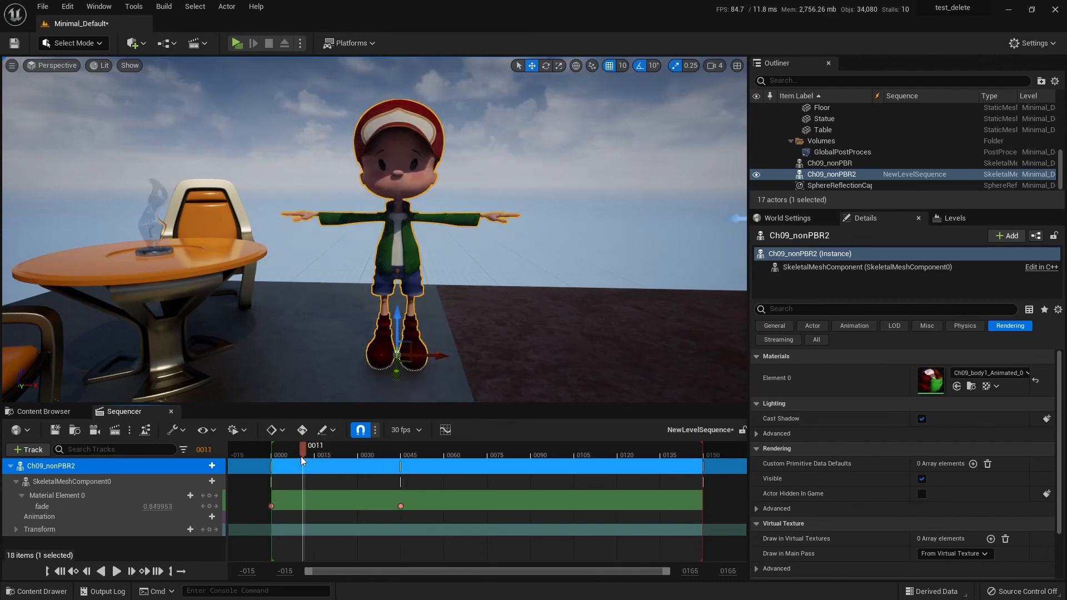